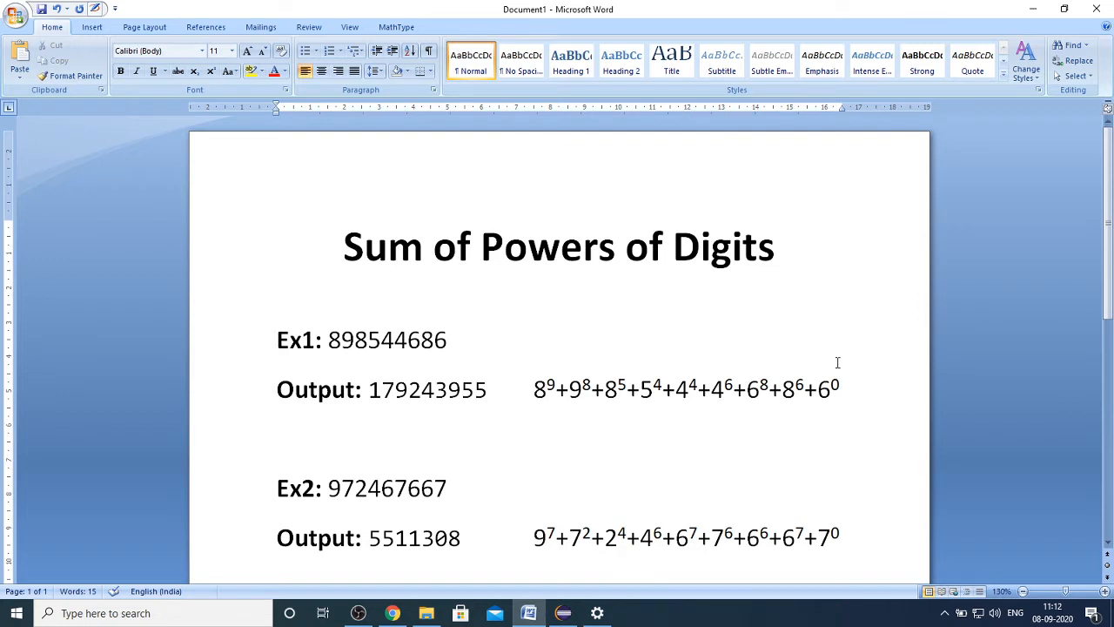
Step: Highlight terms of the Ex1 power expansion in the Word examples document
{"action": "left_click", "coordinate": [276, 300]}
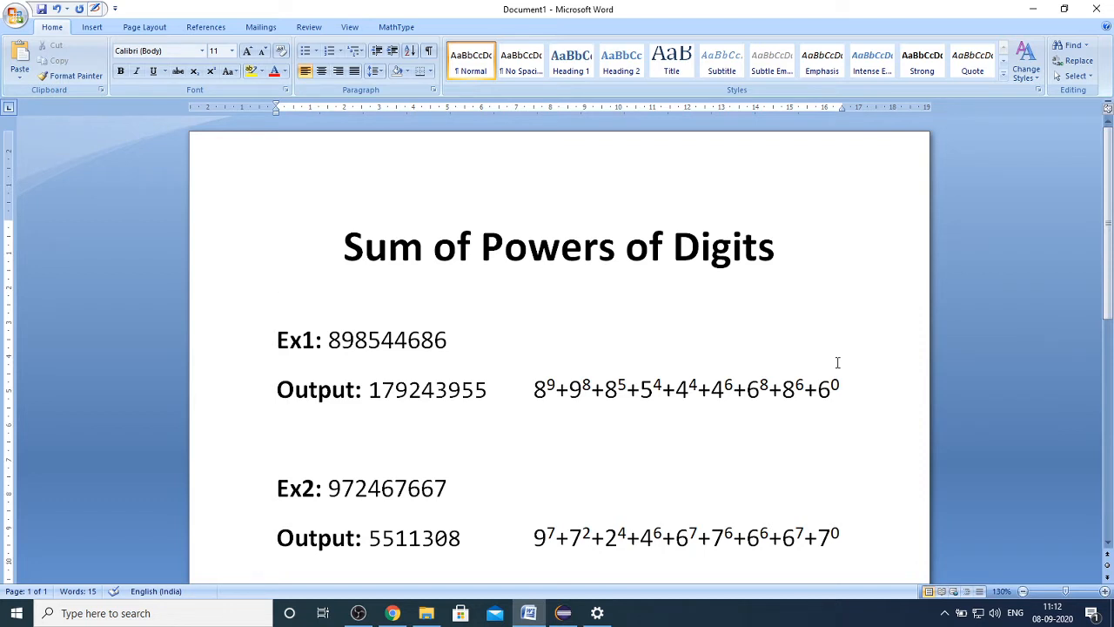
{"action": "left_click", "coordinate": [277, 300]}
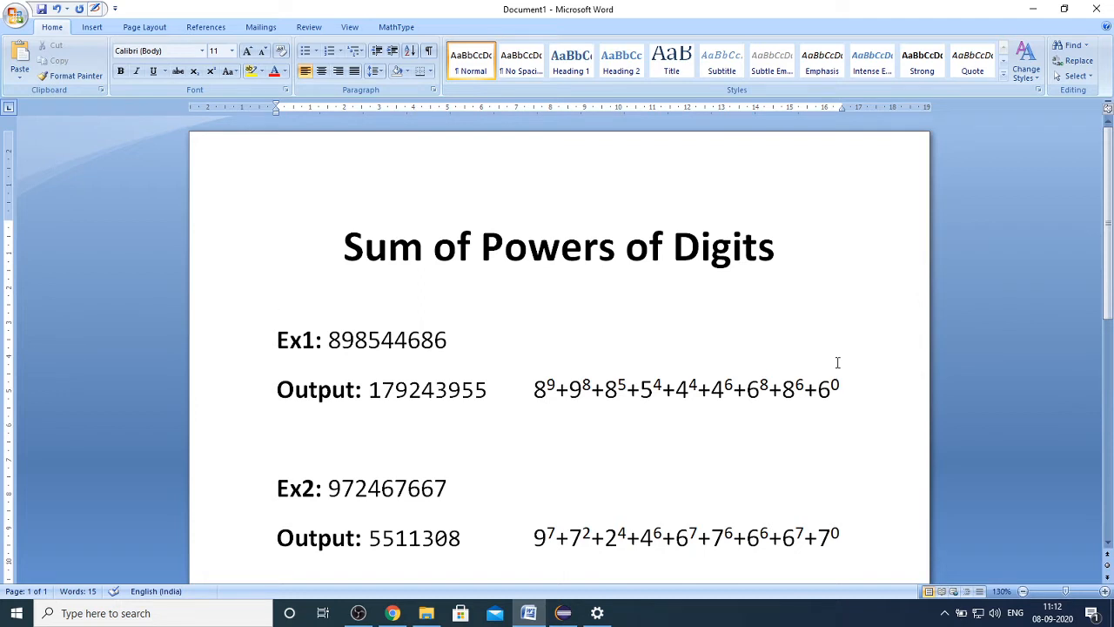
{"action": "left_click", "coordinate": [277, 300]}
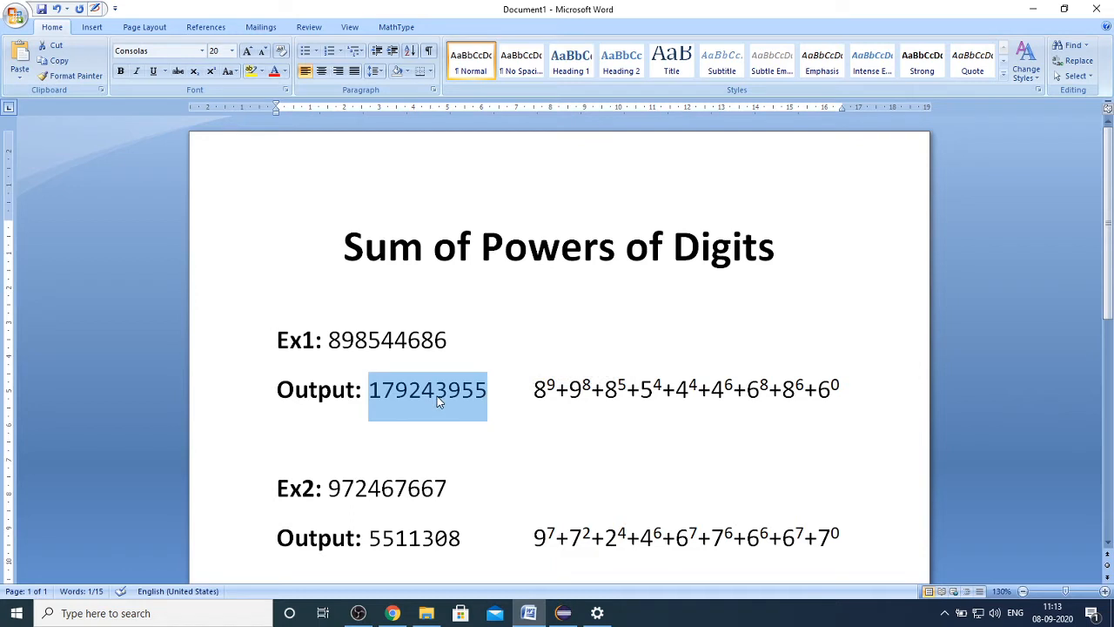
{"action": "mouse_move", "coordinate": [428, 390]}
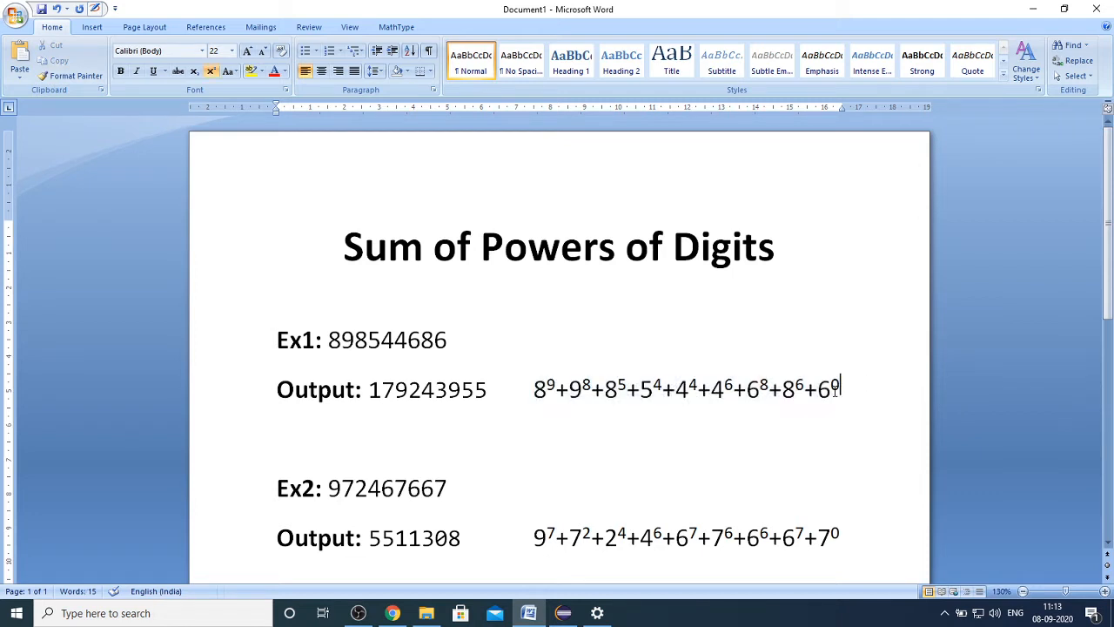
{"action": "double_click", "coordinate": [827, 387]}
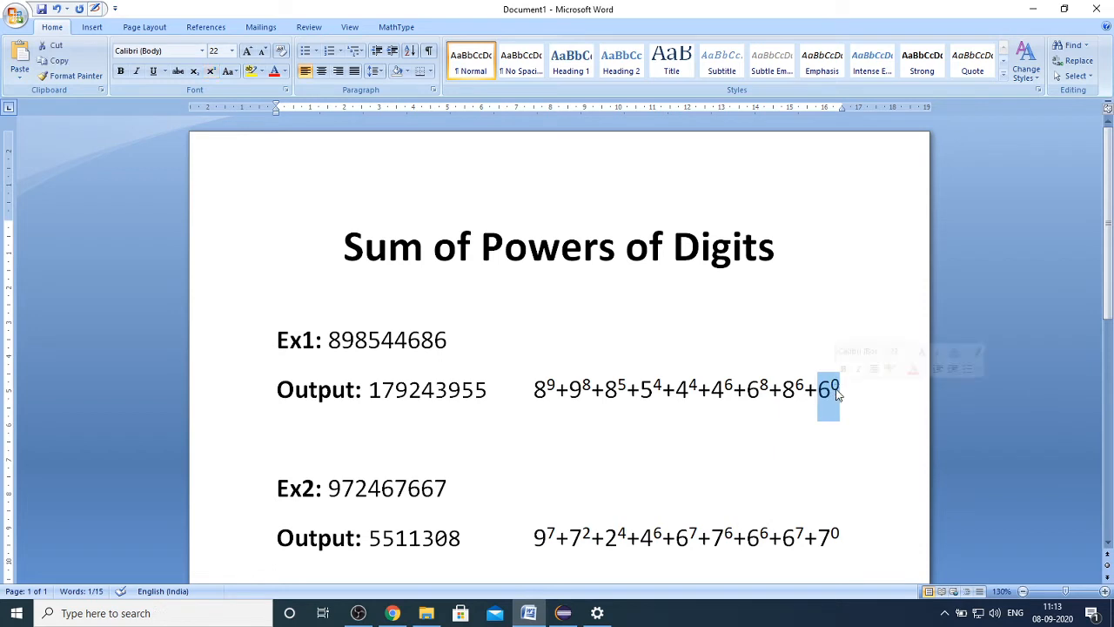
{"action": "left_click", "coordinate": [538, 388]}
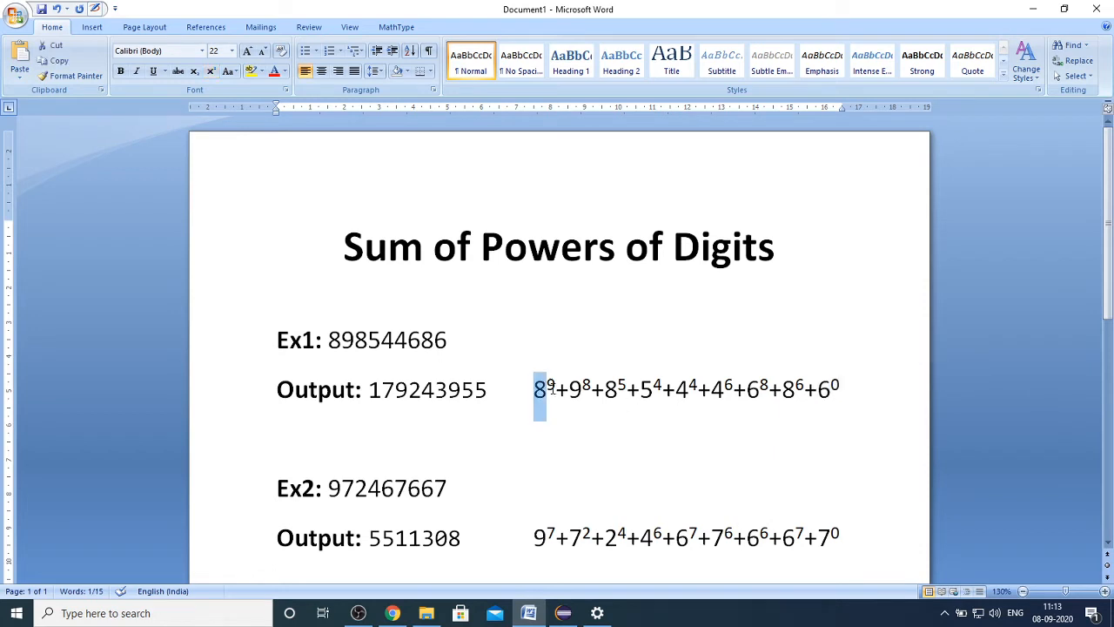
{"action": "left_click_drag", "start_coordinate": [539, 388], "coordinate": [838, 389]}
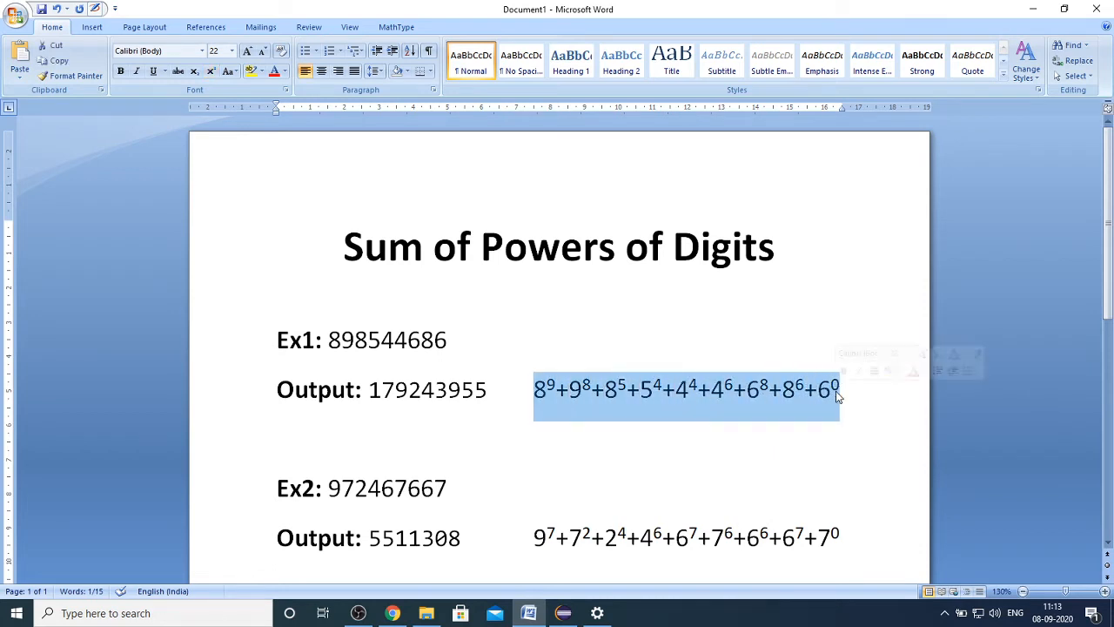
{"action": "left_click", "coordinate": [426, 389]}
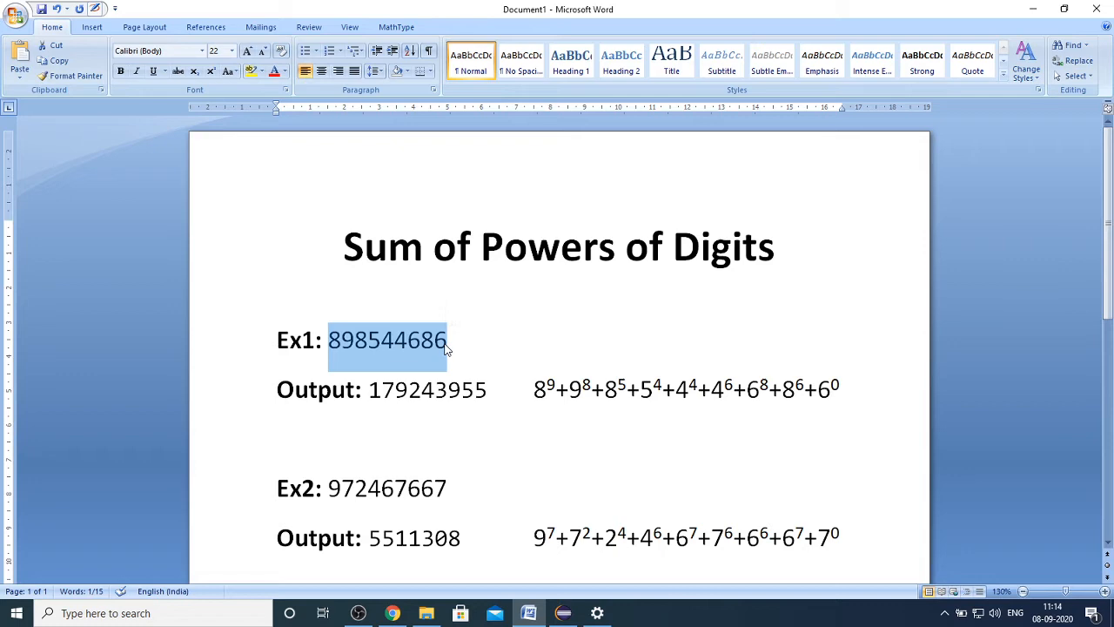
Step: Run SumOfPowersOfDigits as a Java application on 898544686, printing 179243955, then return to Word
{"action": "left_click", "coordinate": [563, 613]}
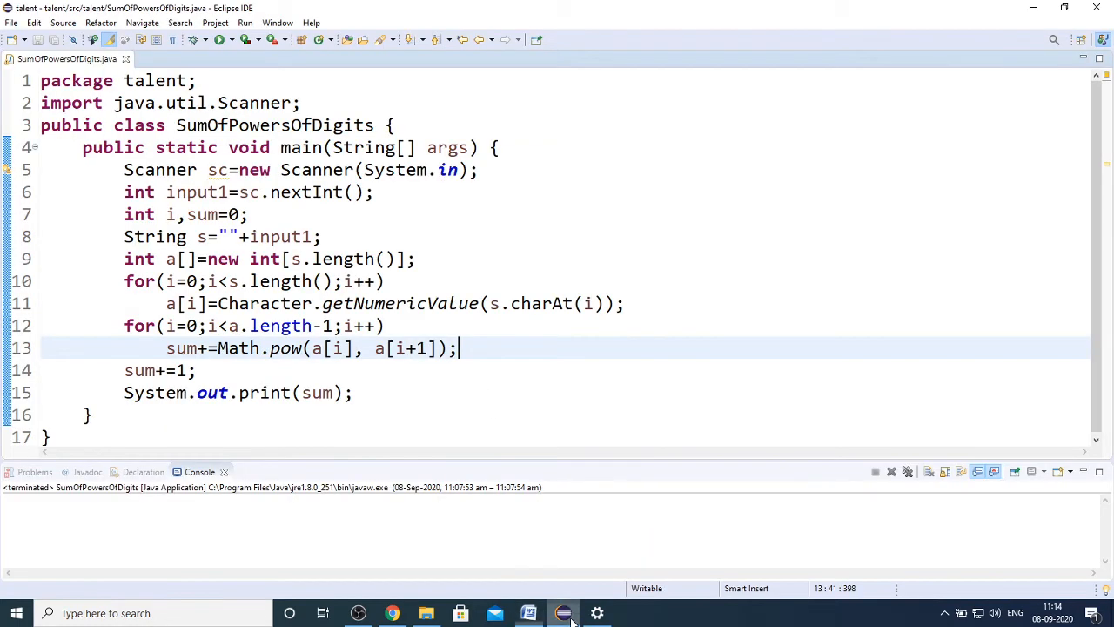
{"action": "left_click", "coordinate": [248, 215]}
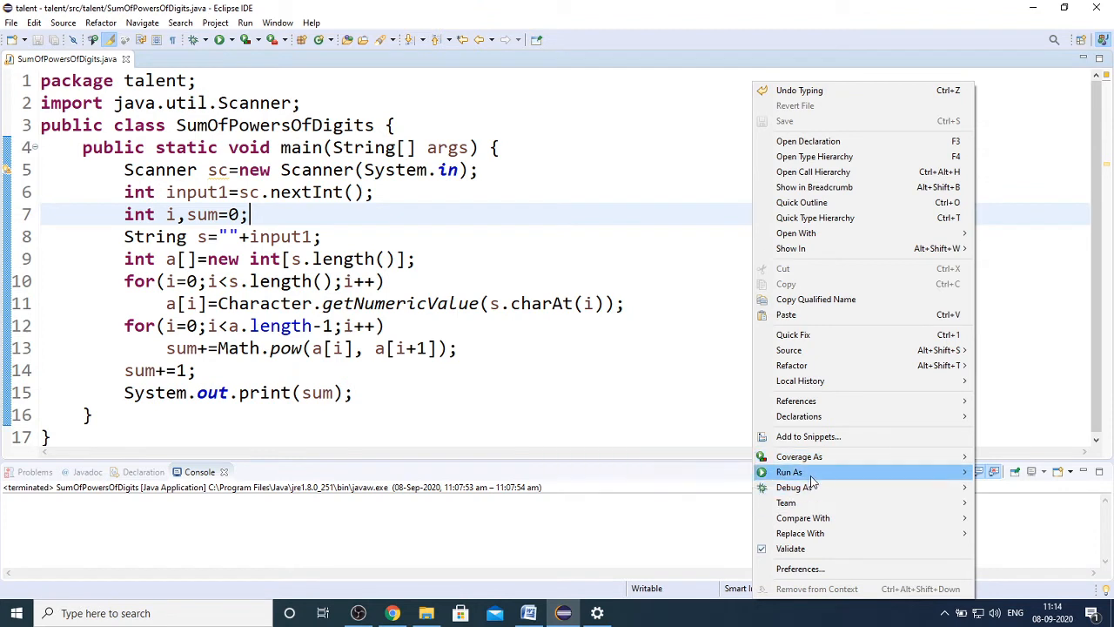
{"action": "left_click", "coordinate": [789, 471]}
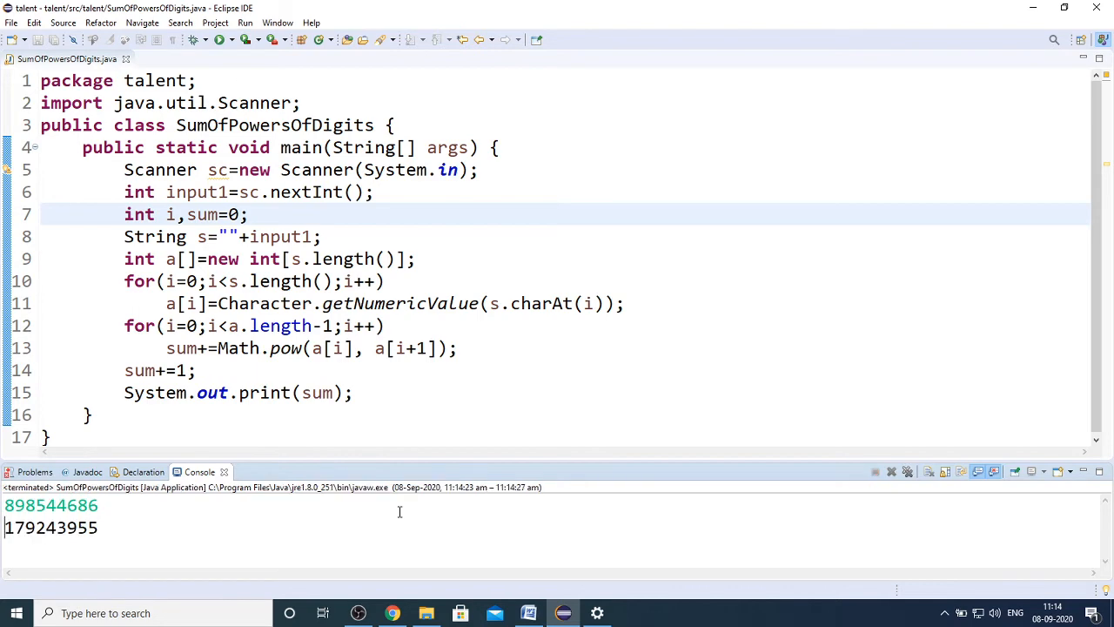
{"action": "left_click", "coordinate": [528, 613]}
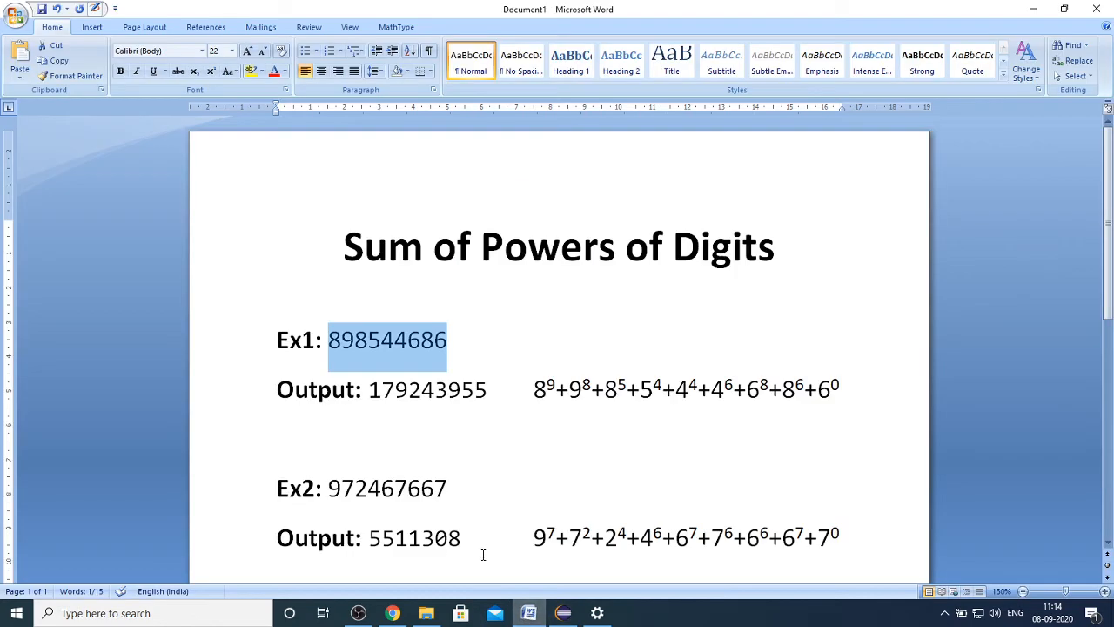
Step: Grab Ex2's input 972467667 and run the program on it, printing 5511308
{"action": "double_click", "coordinate": [387, 489]}
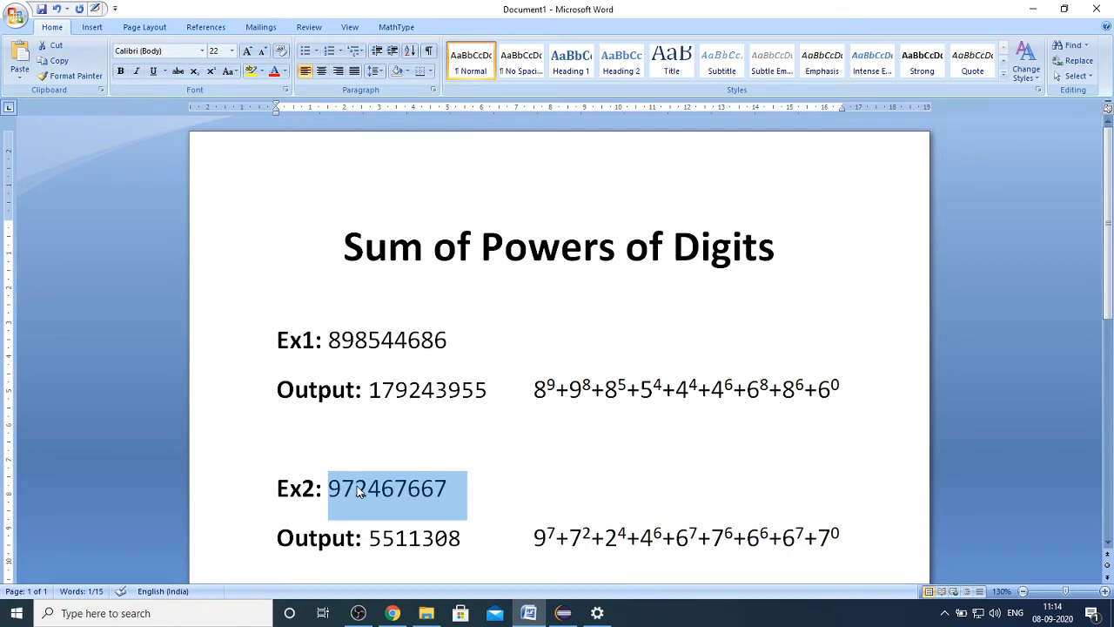
{"action": "left_click", "coordinate": [563, 613]}
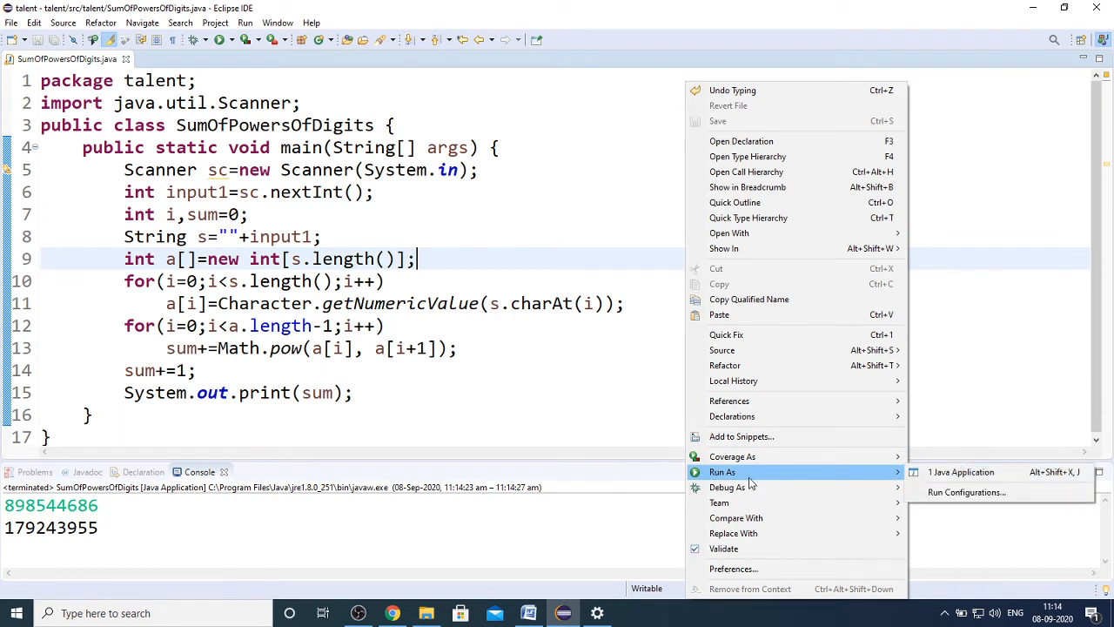
{"action": "left_click", "coordinate": [961, 471]}
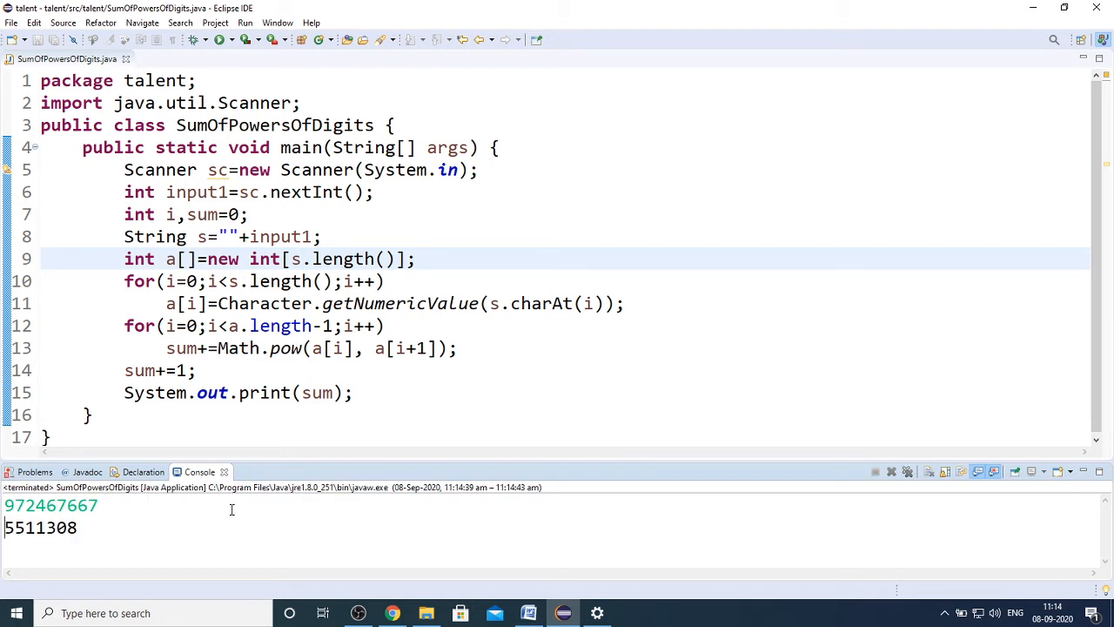
{"action": "mouse_move", "coordinate": [543, 233]}
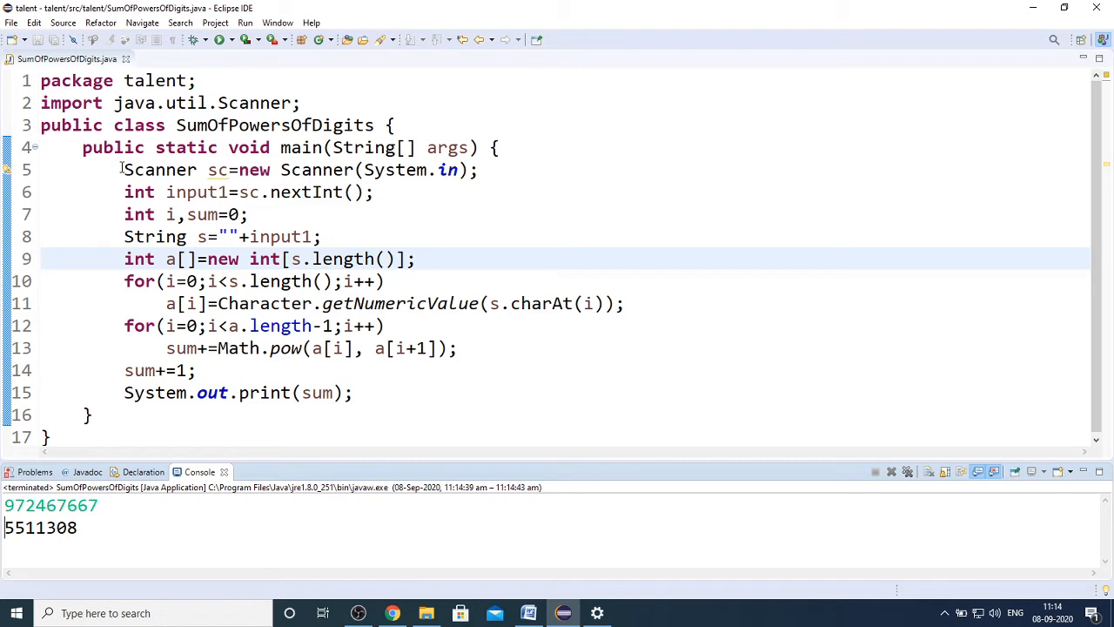
{"action": "left_click_drag", "start_coordinate": [124, 169], "coordinate": [373, 192]}
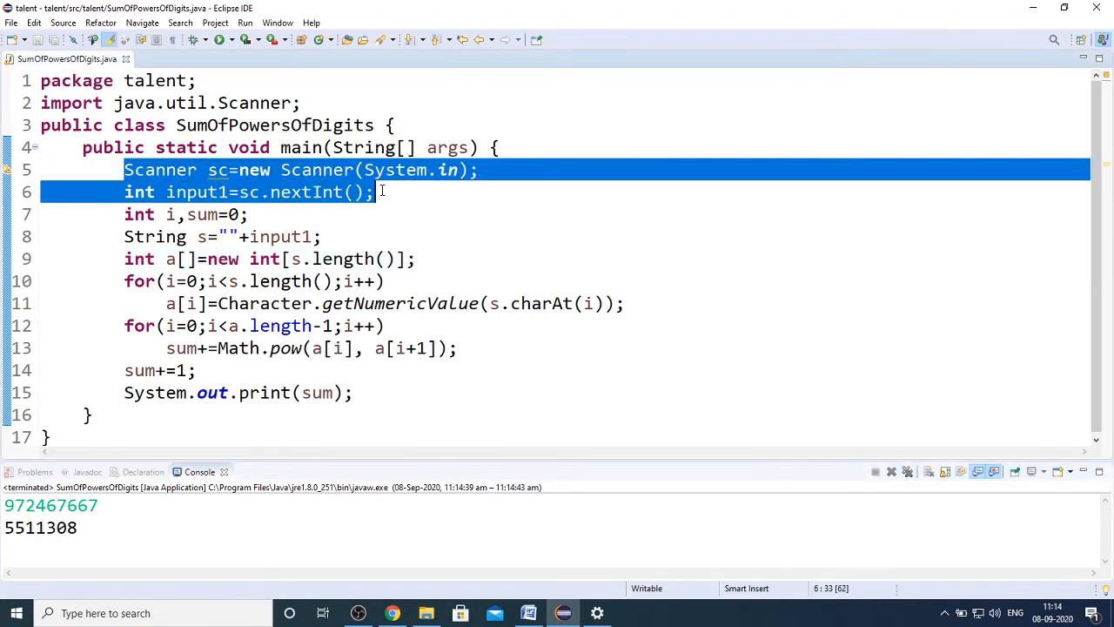
{"action": "left_click", "coordinate": [383, 192]}
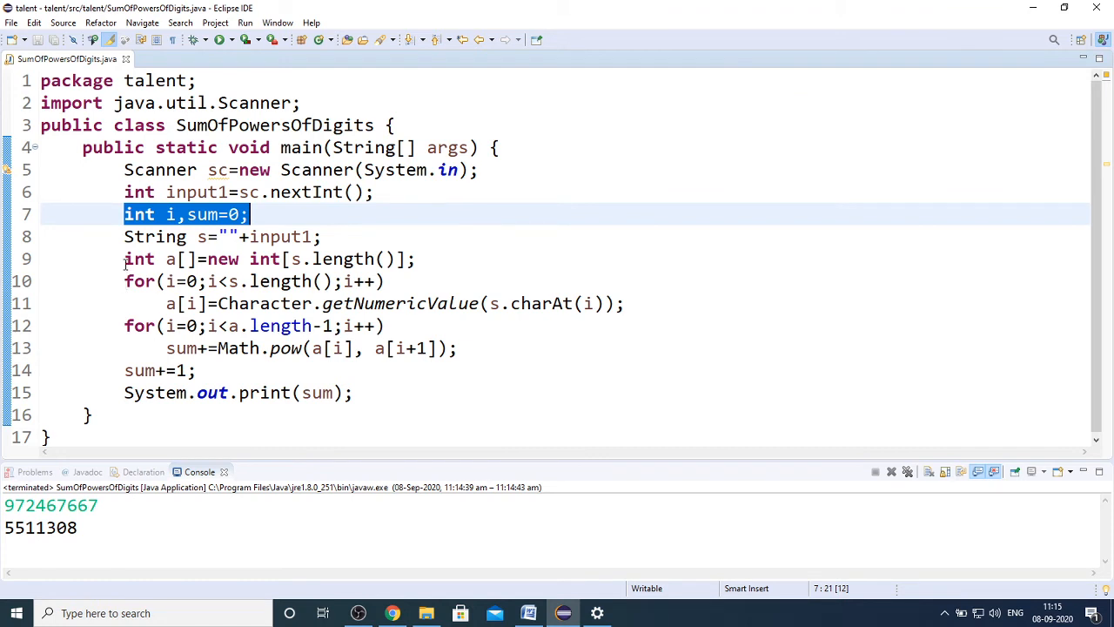
{"action": "mouse_move", "coordinate": [168, 258]}
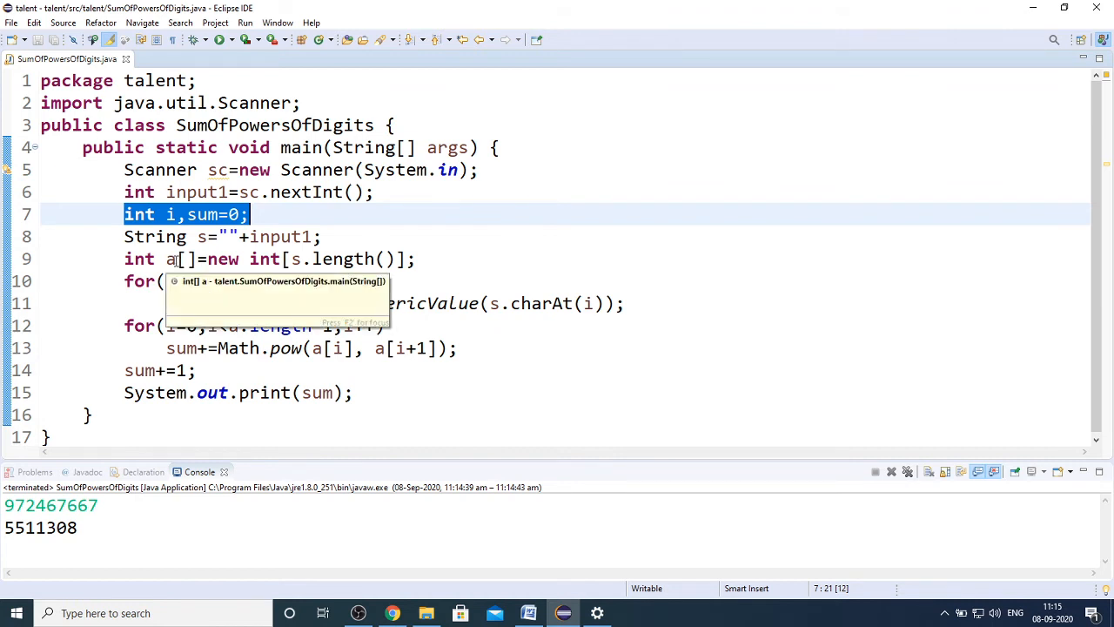
{"action": "key", "text": "Escape"}
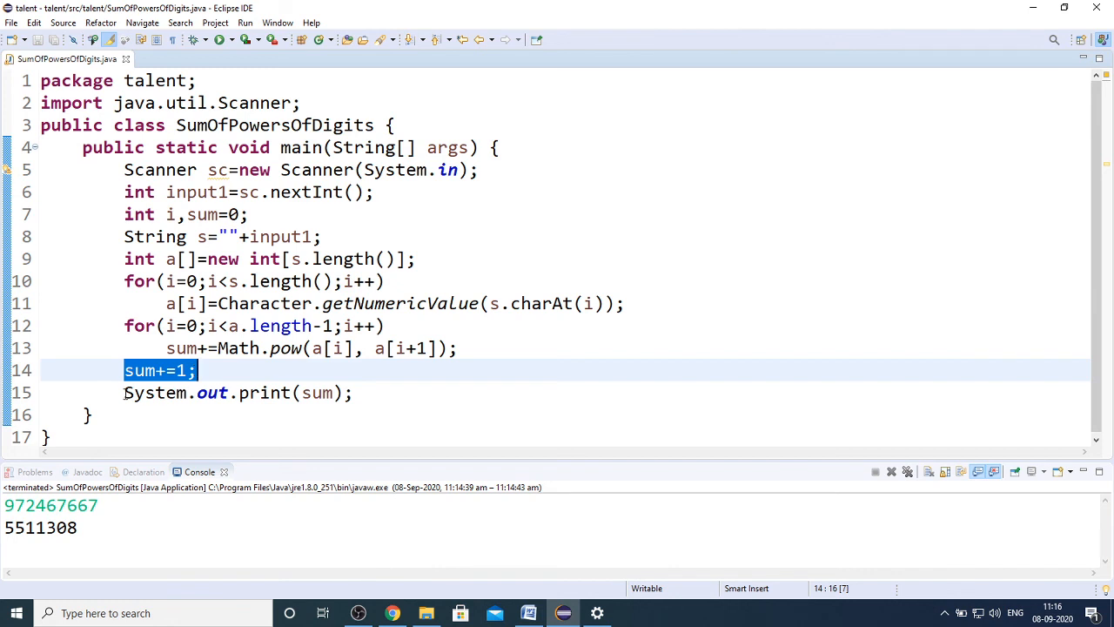
{"action": "mouse_move", "coordinate": [159, 392]}
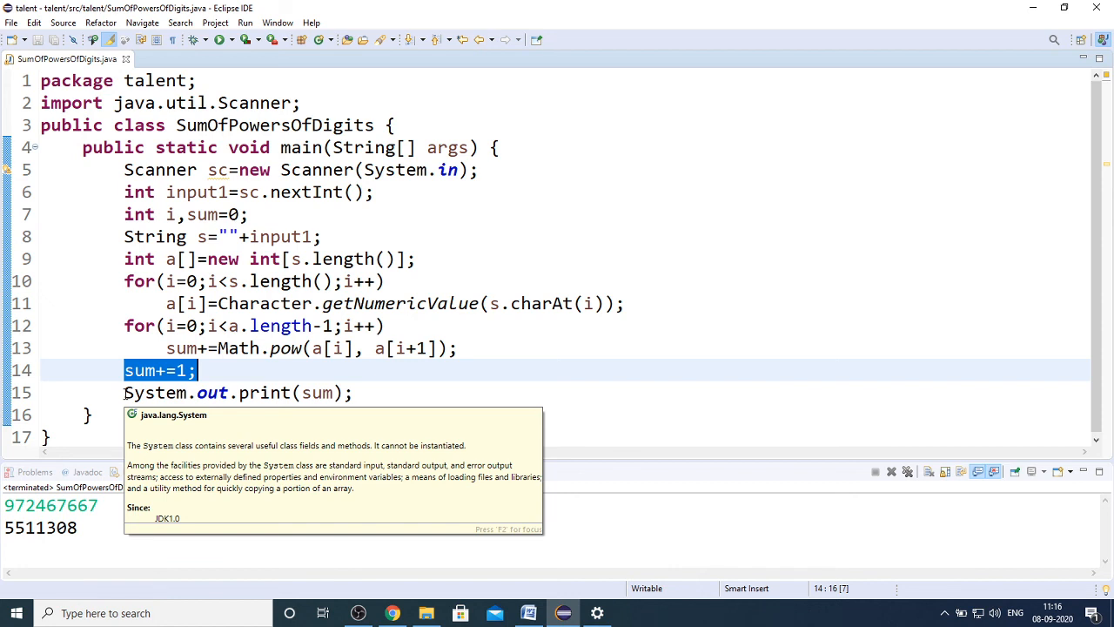
{"action": "left_click", "coordinate": [156, 392]}
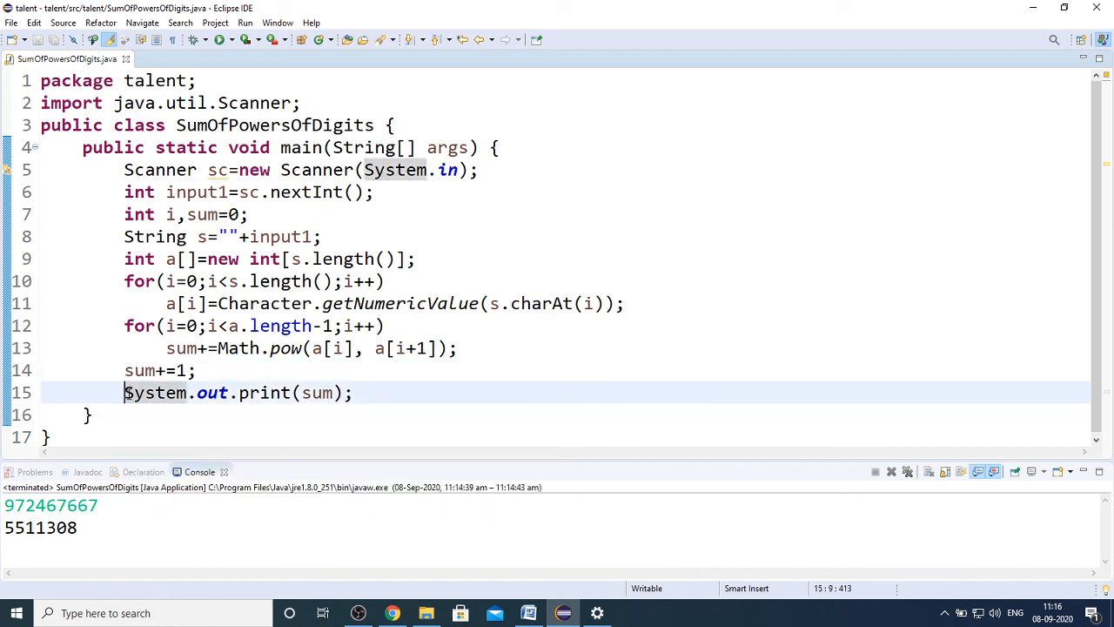
{"action": "left_click_drag", "start_coordinate": [124, 392], "coordinate": [283, 393]}
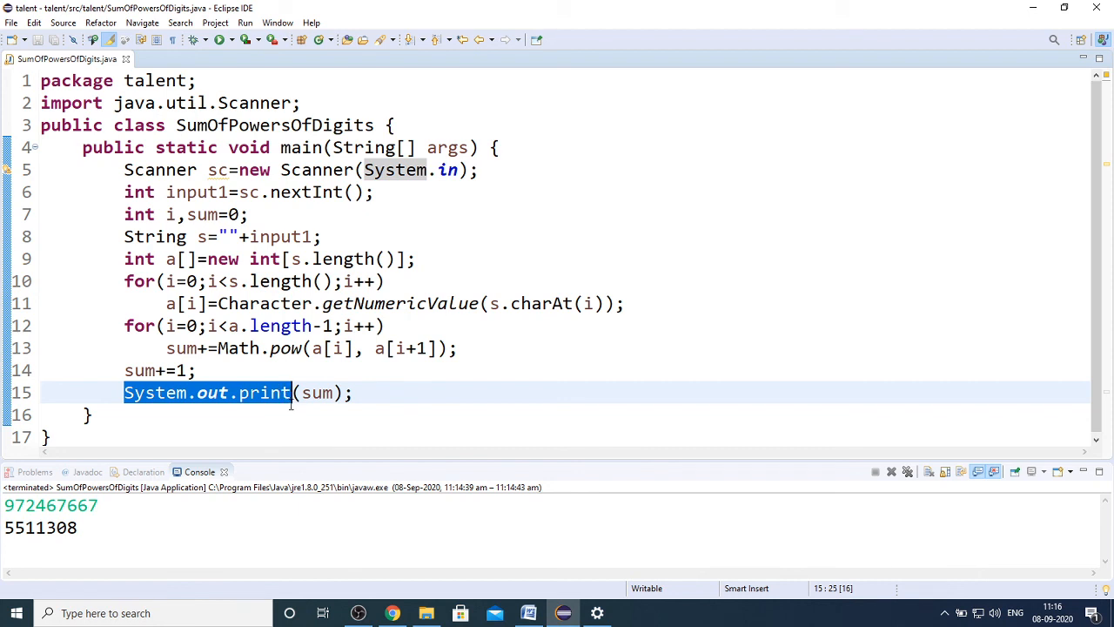
{"action": "mouse_move", "coordinate": [402, 387]}
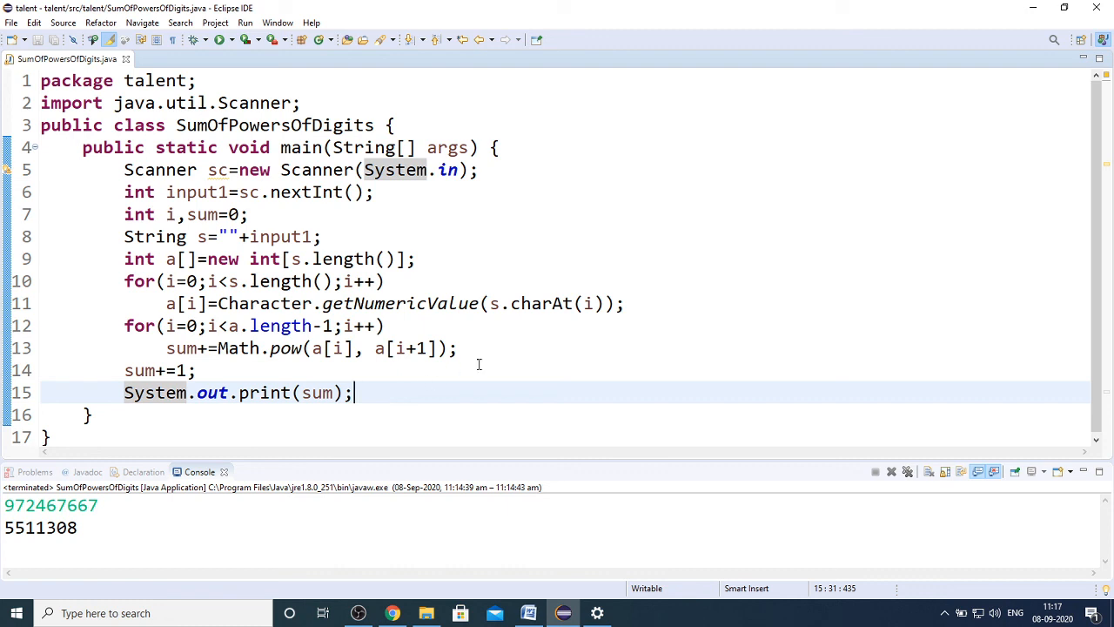
{"action": "mouse_move", "coordinate": [546, 366]}
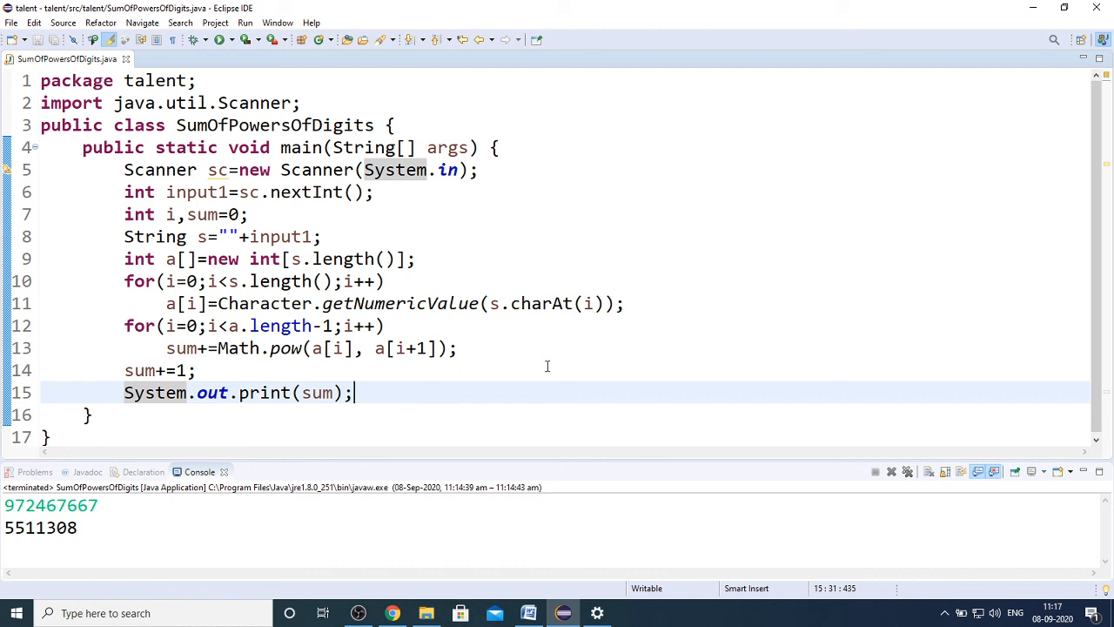